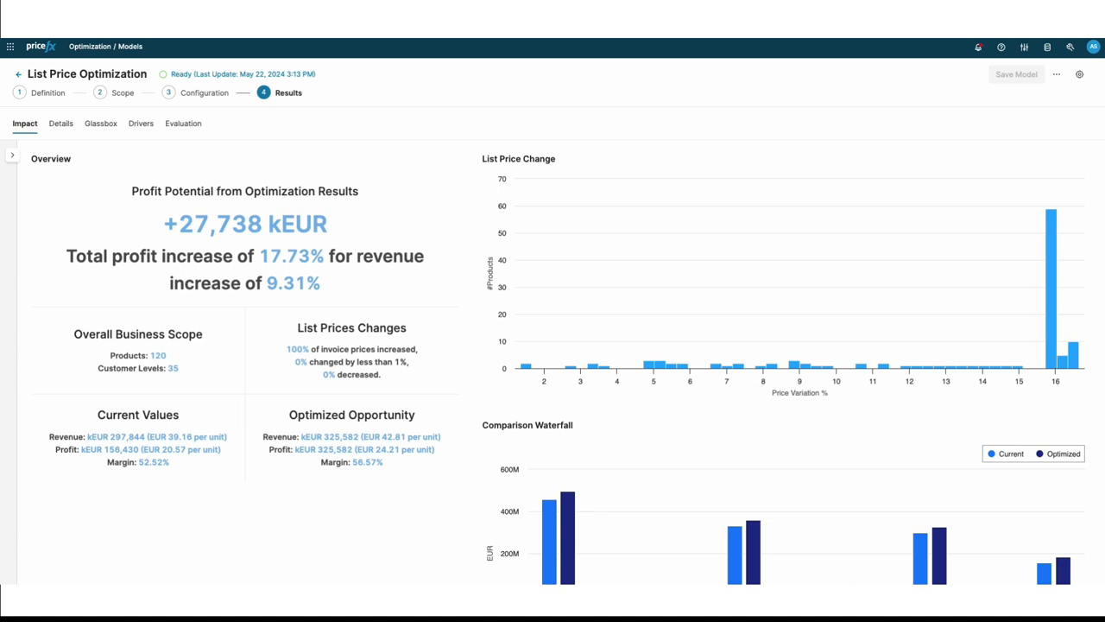
Return to the model's Configuration step with the maximum increase field ready for a value.
click(204, 93)
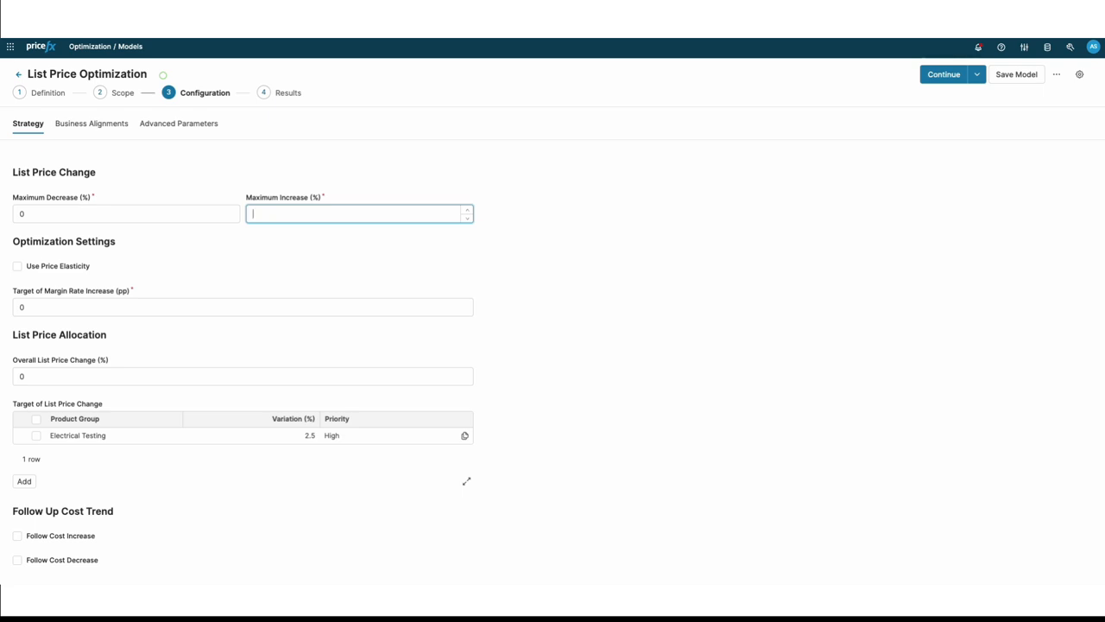
Set maximum increase to 6%, try price elasticity with a middle revenue/profit priority, then leave it off.
text(6)
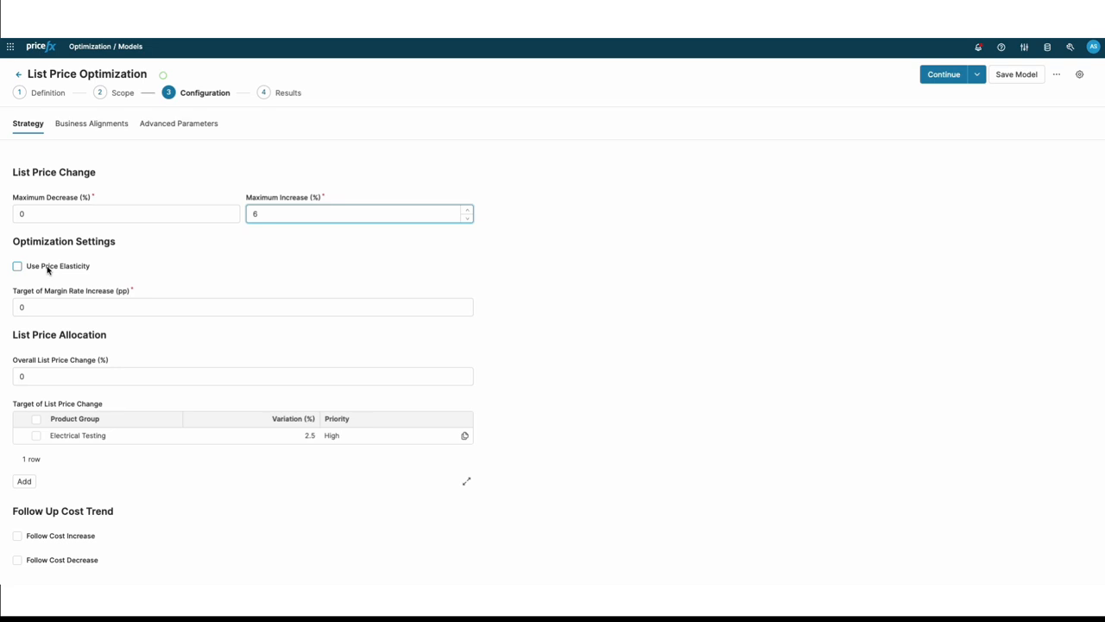
click(17, 266)
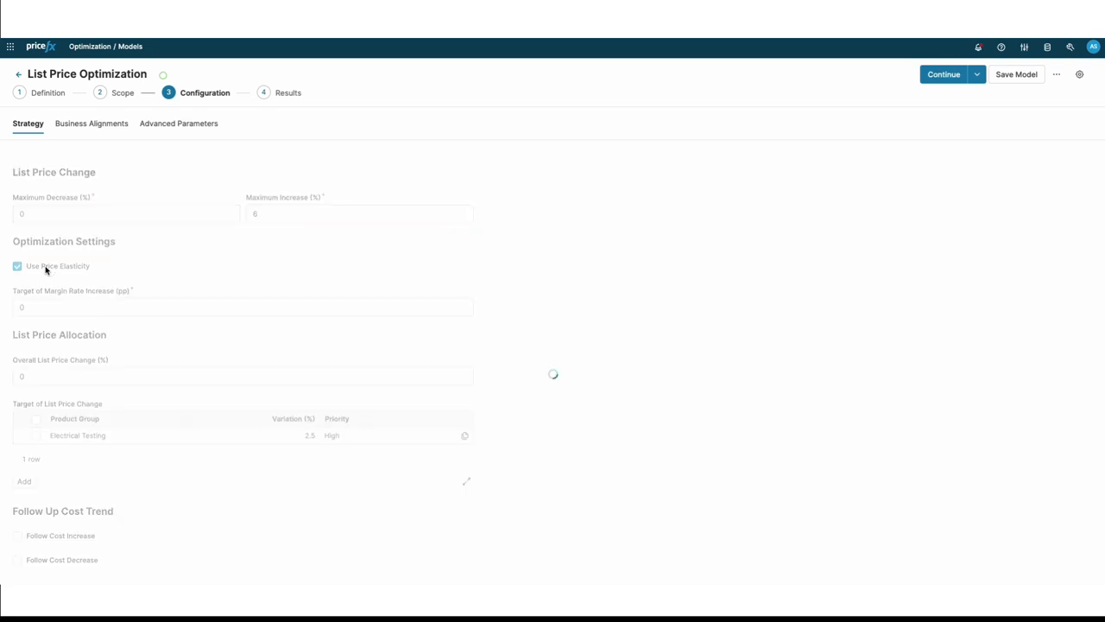
click(17, 266)
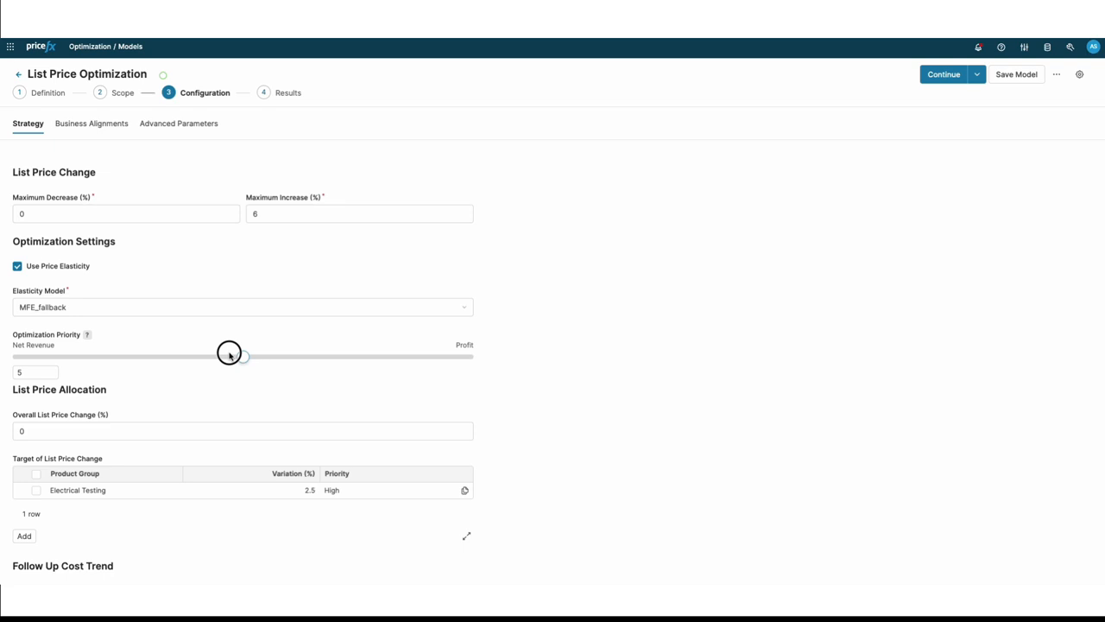
drag(244, 356, 290, 356)
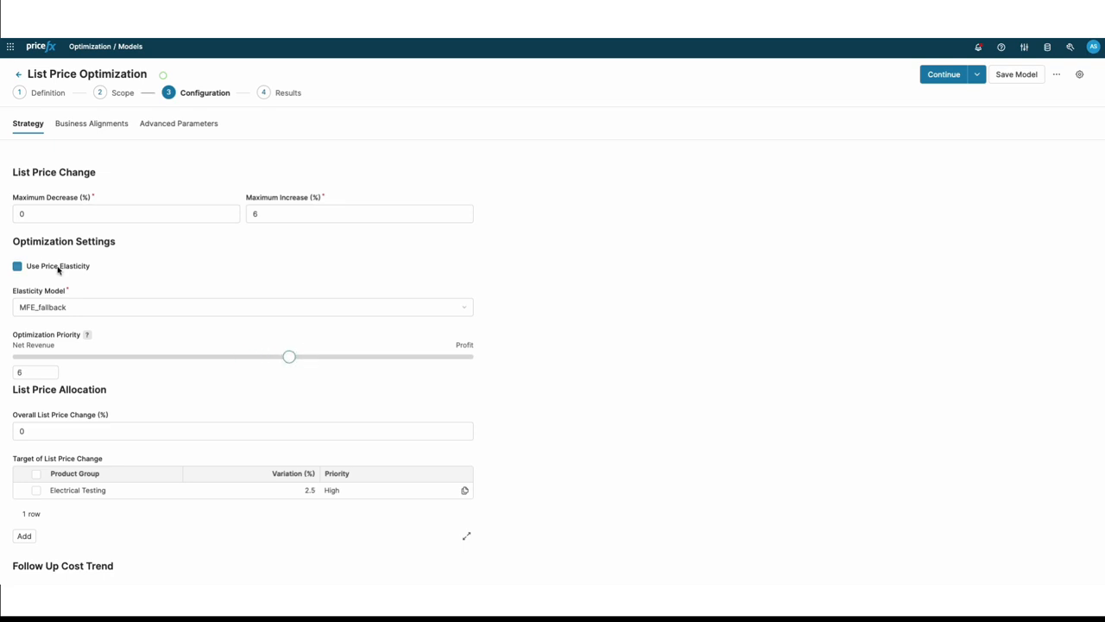
click(17, 266)
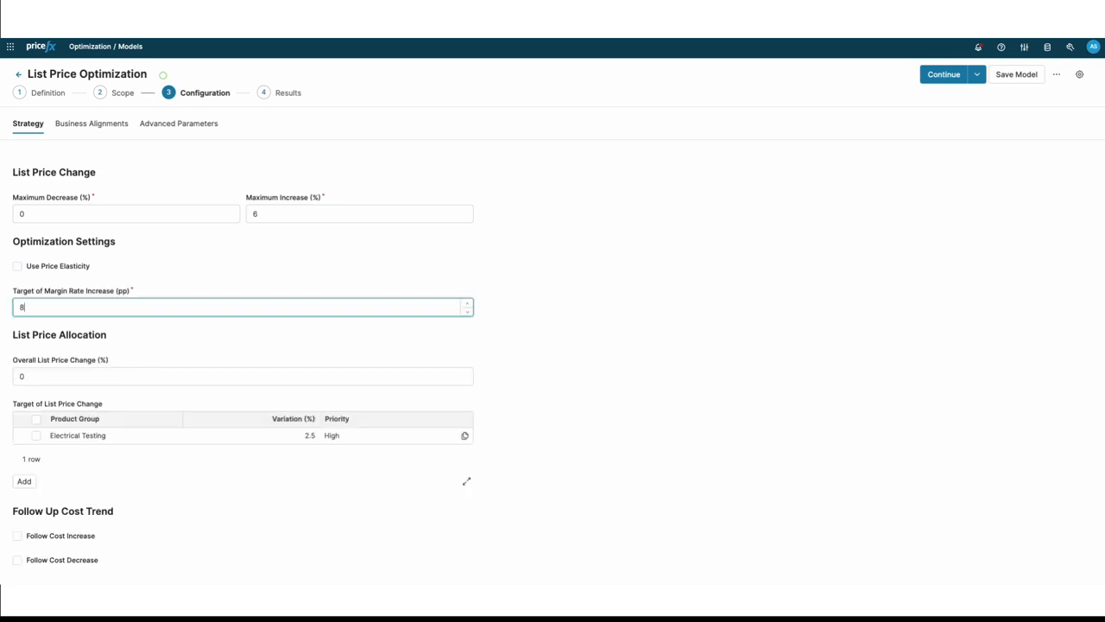
Set overall list price change to 6%, add Service Carts and Reference Gauges targets, and show Brand alignment.
click(25, 480)
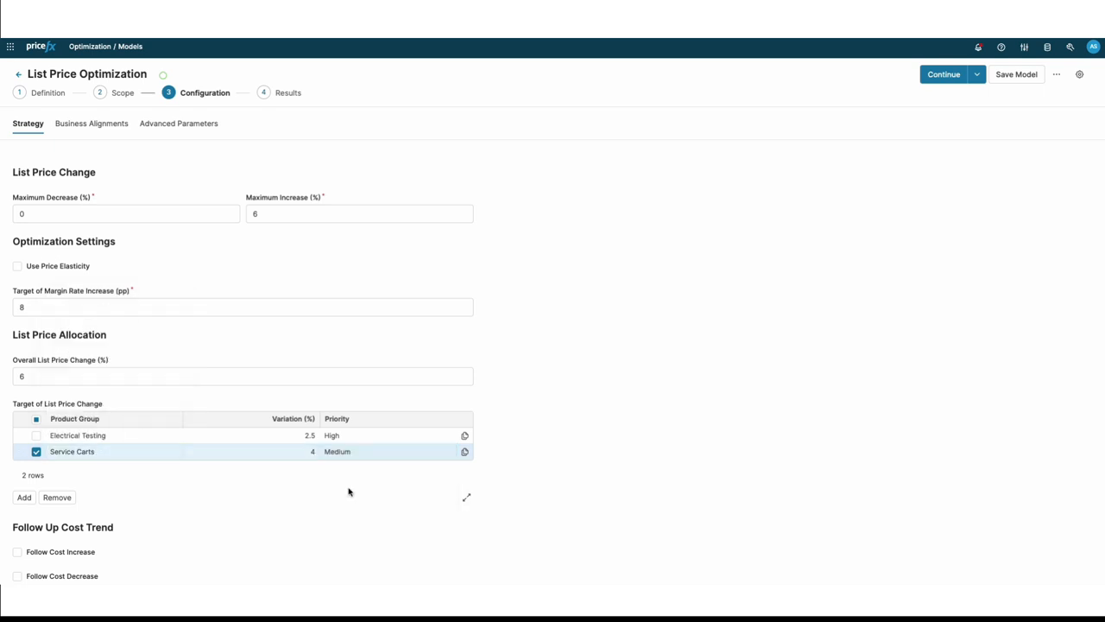
click(24, 497)
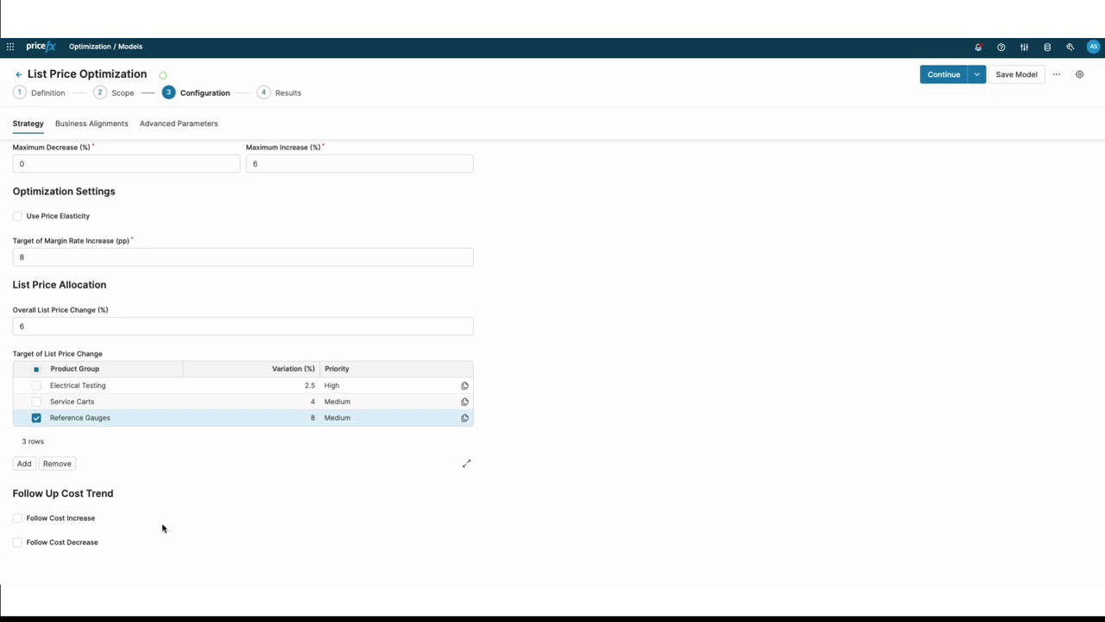
click(17, 518)
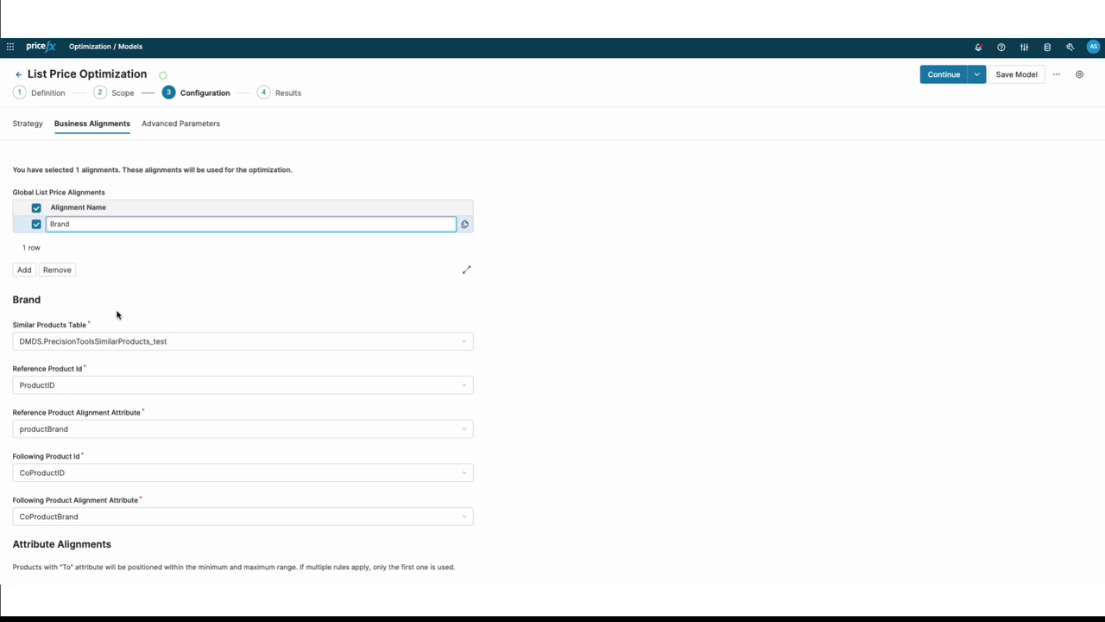
Review the reference product alignment attribute and the Dark Force maximum gap before running results.
scroll(down, 3)
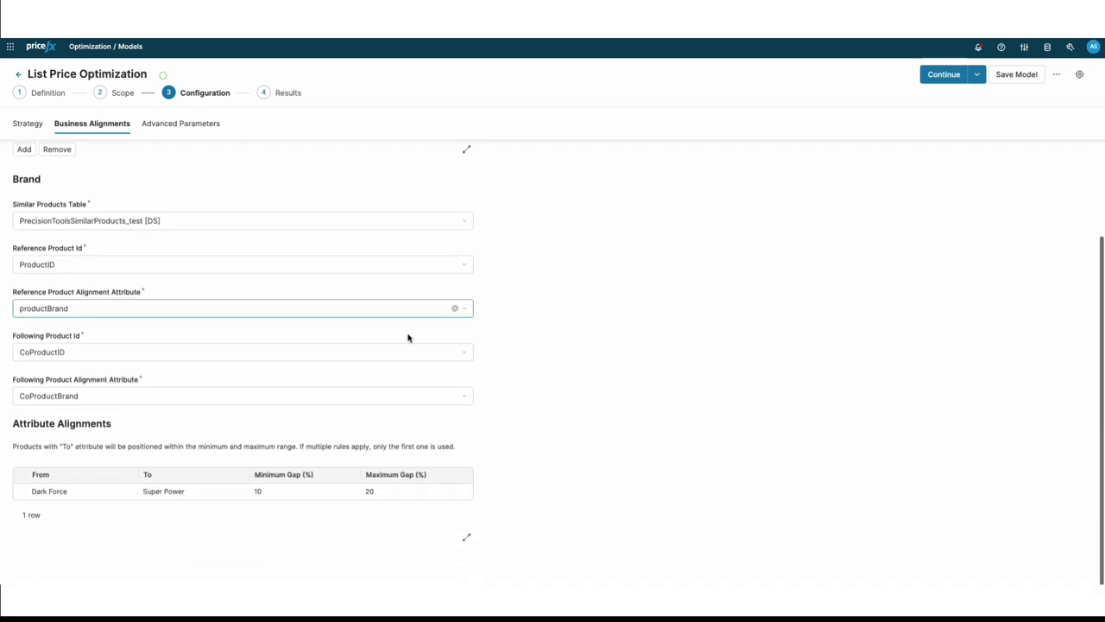
click(418, 490)
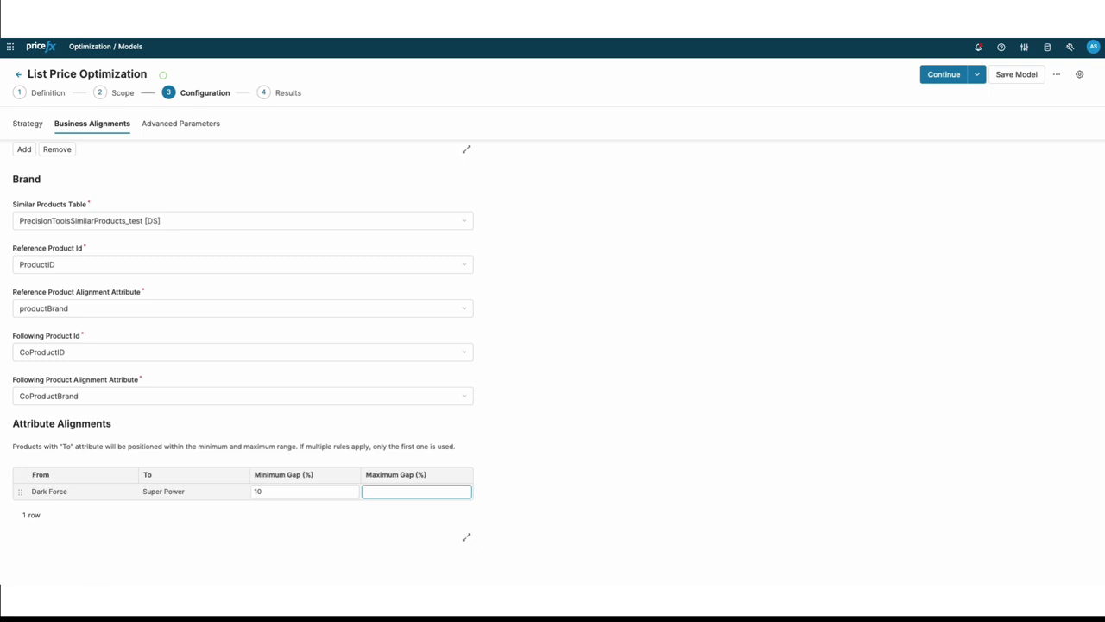
click(943, 74)
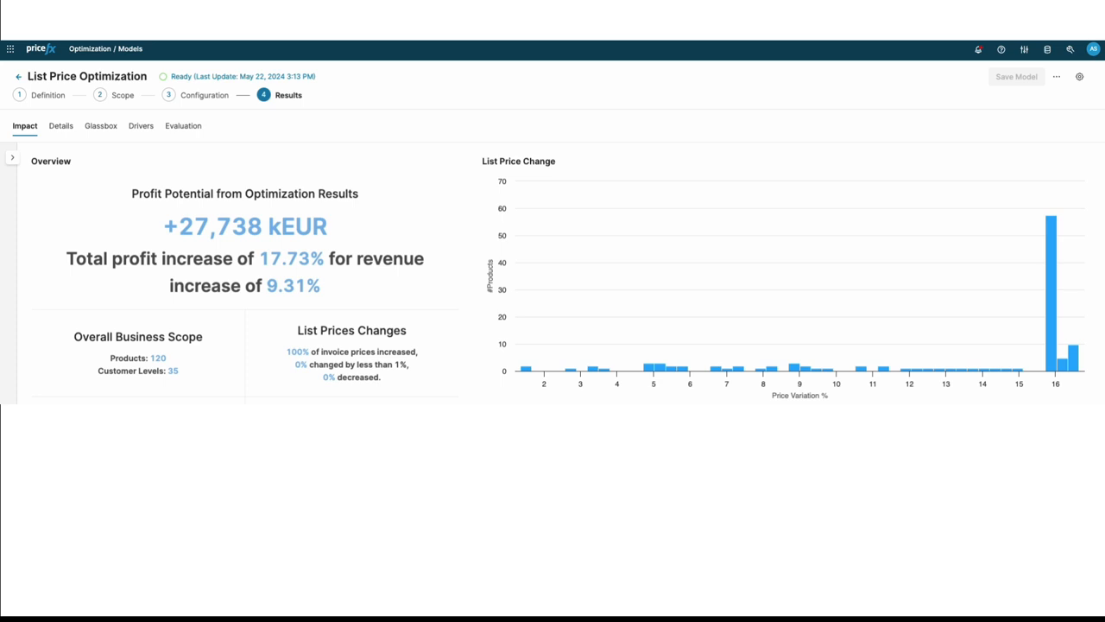
Review the Impact charts and filter the Details table's Product Group to 'water'.
scroll(down, 3)
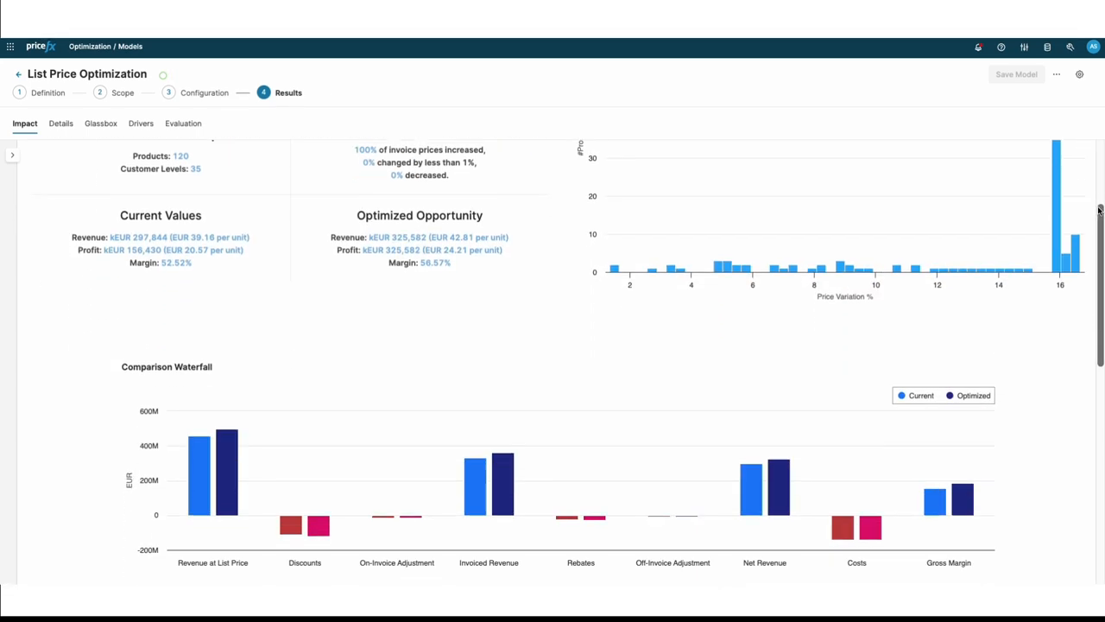
scroll(down, 3)
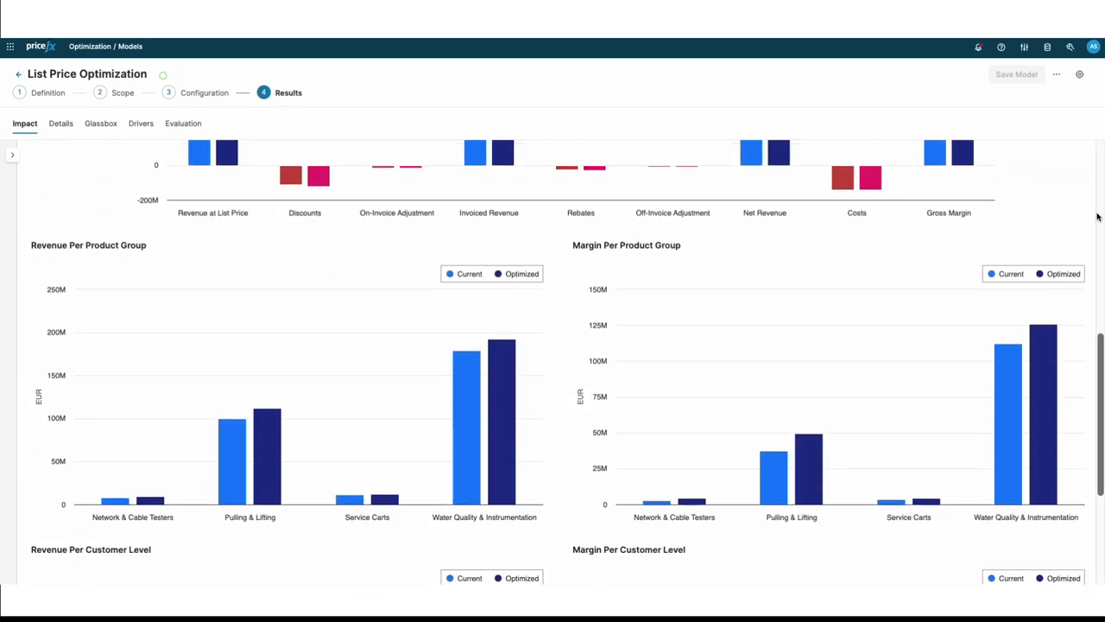
click(60, 124)
text(w)
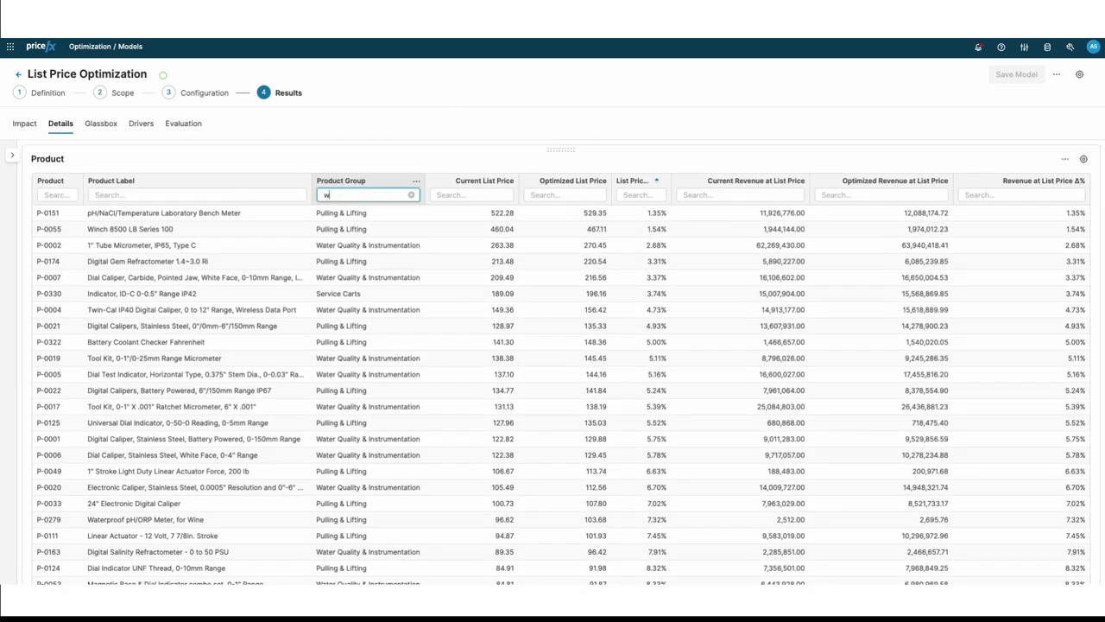
text(ater)
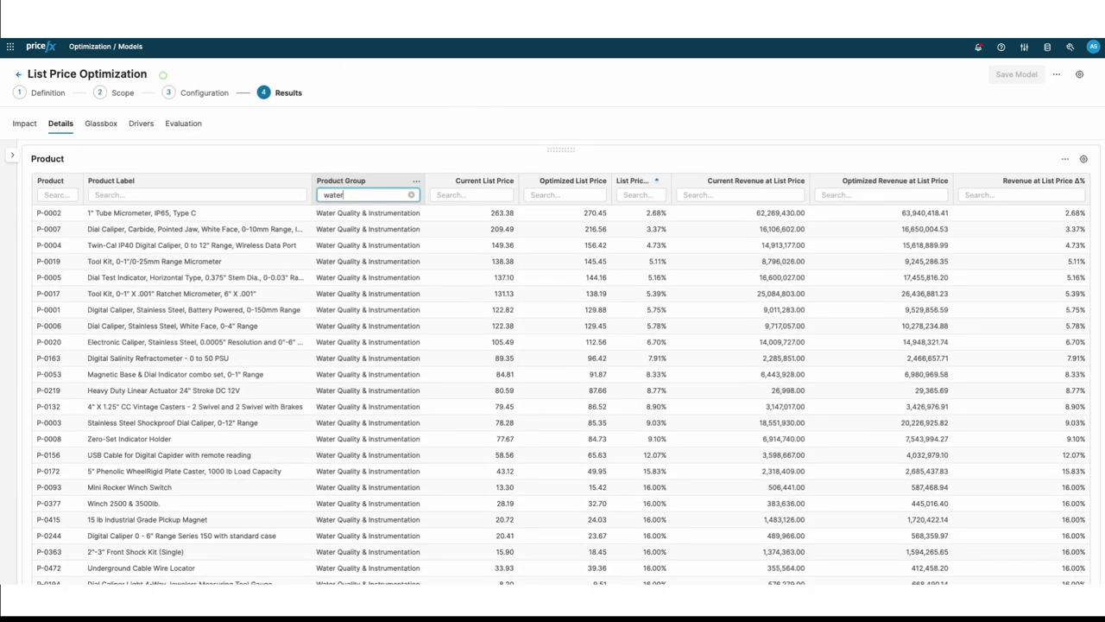